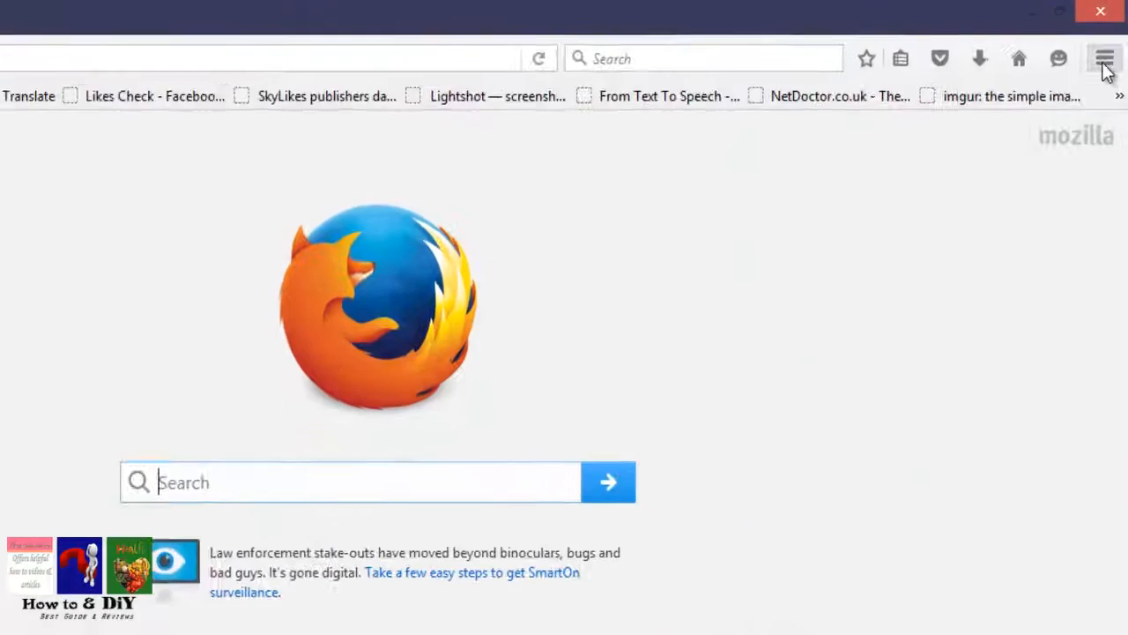
Step: Reach the Firefox Options page from the main menu
left_click(1103, 58)
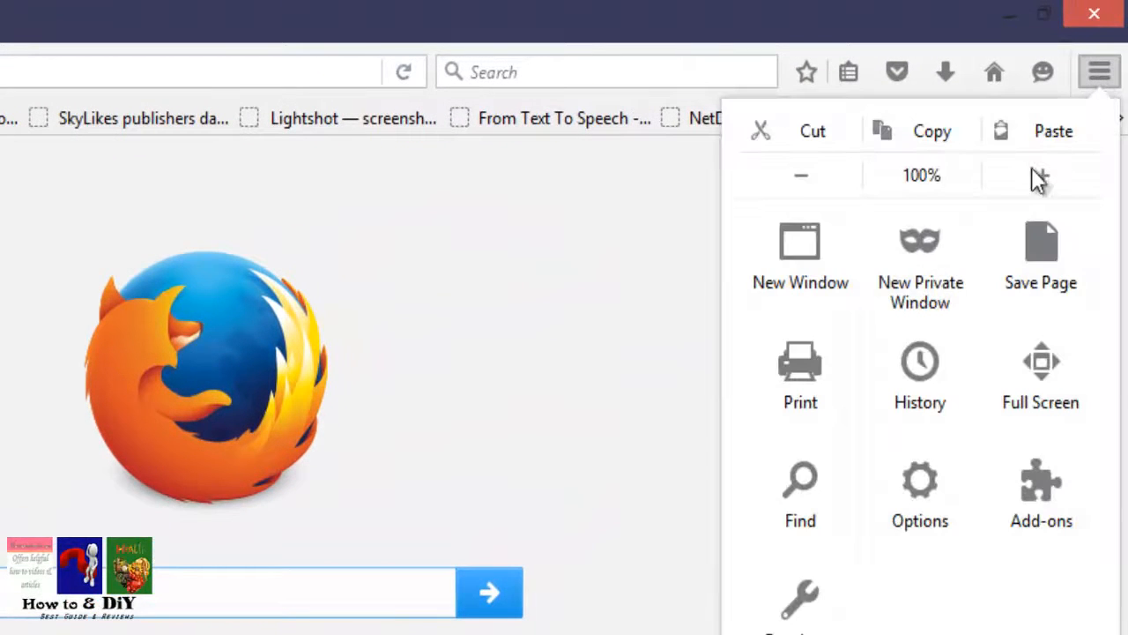
mouse_move(921, 480)
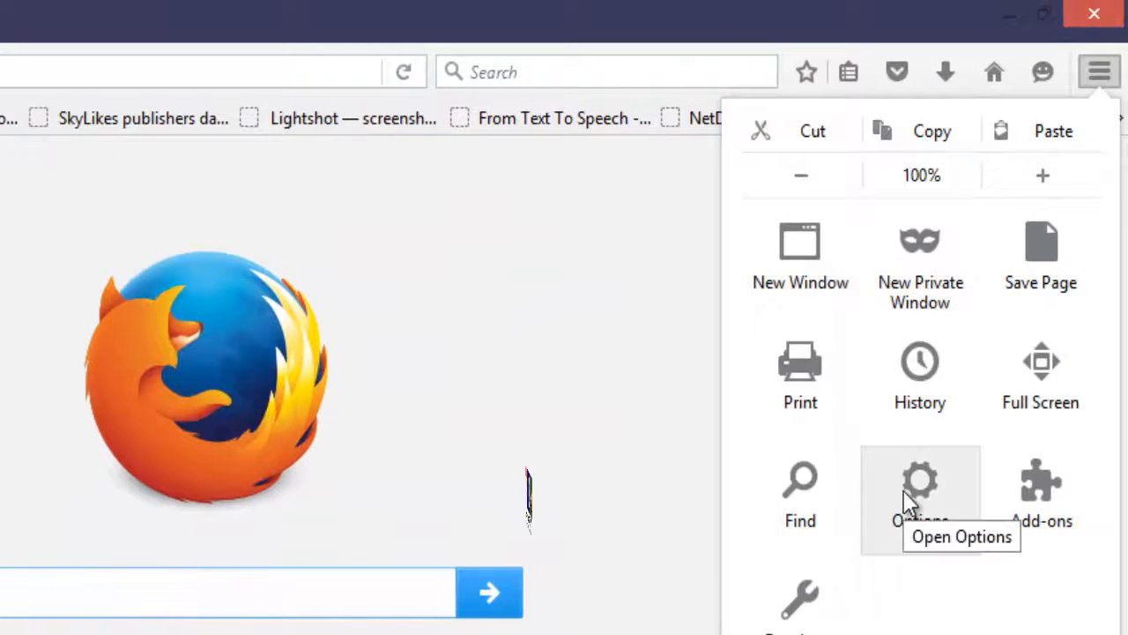
left_click(920, 483)
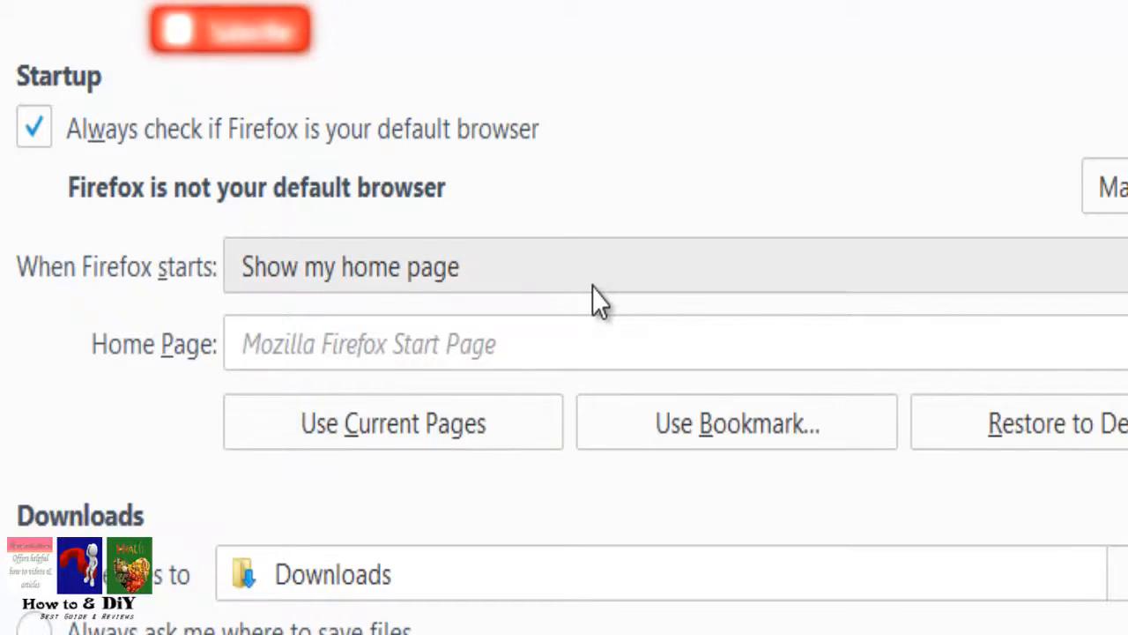
left_click(349, 266)
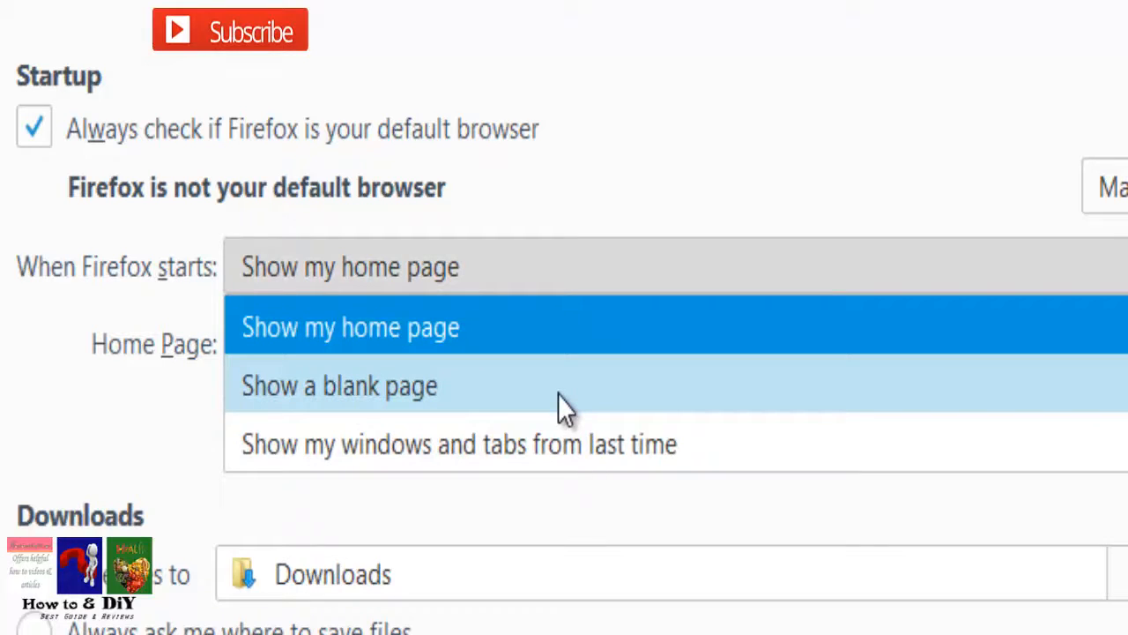
mouse_move(573, 467)
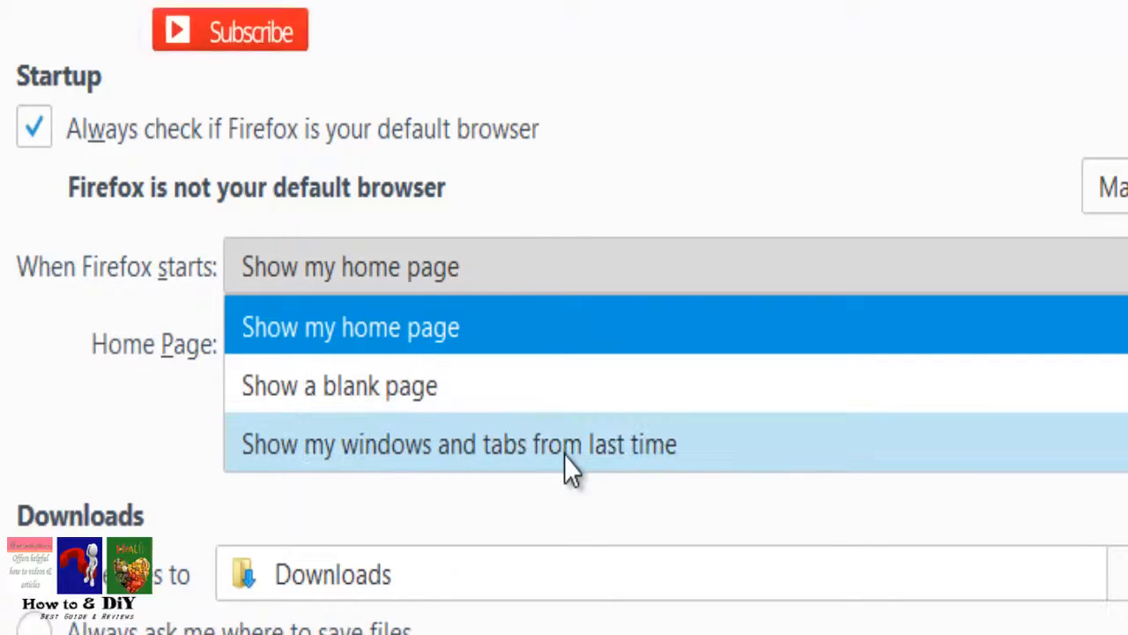
mouse_move(578, 462)
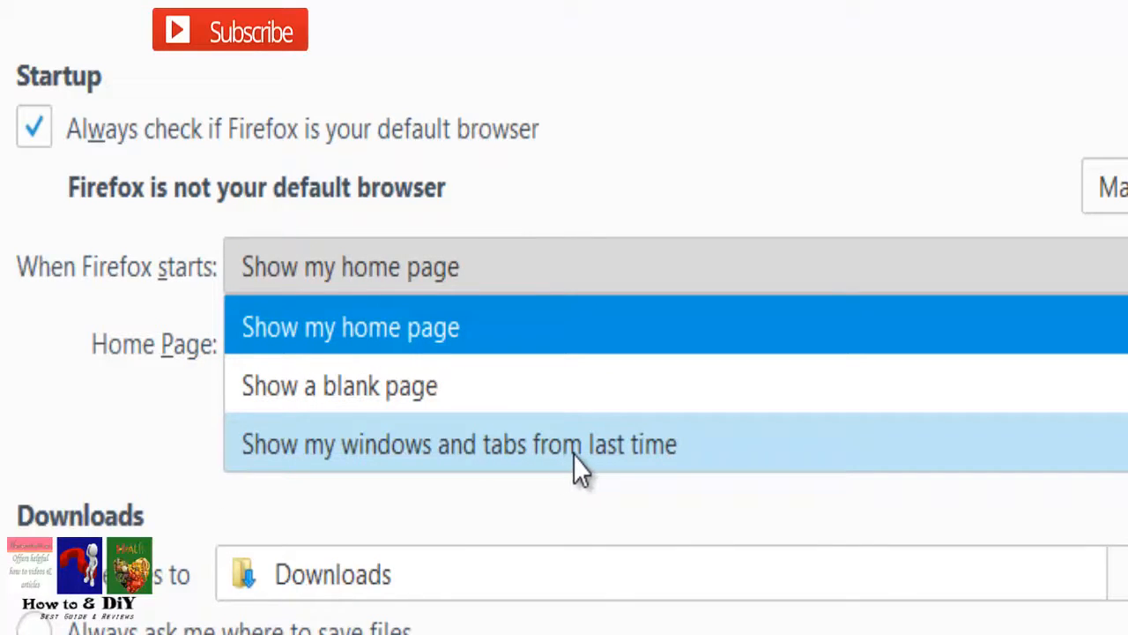
mouse_move(476, 344)
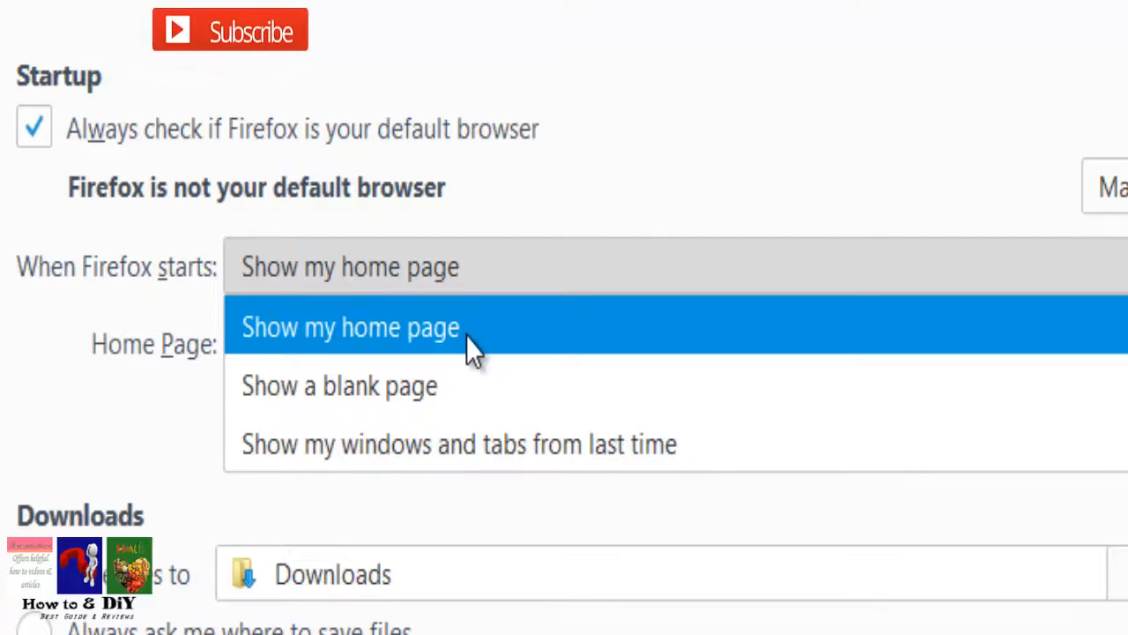
left_click(349, 326)
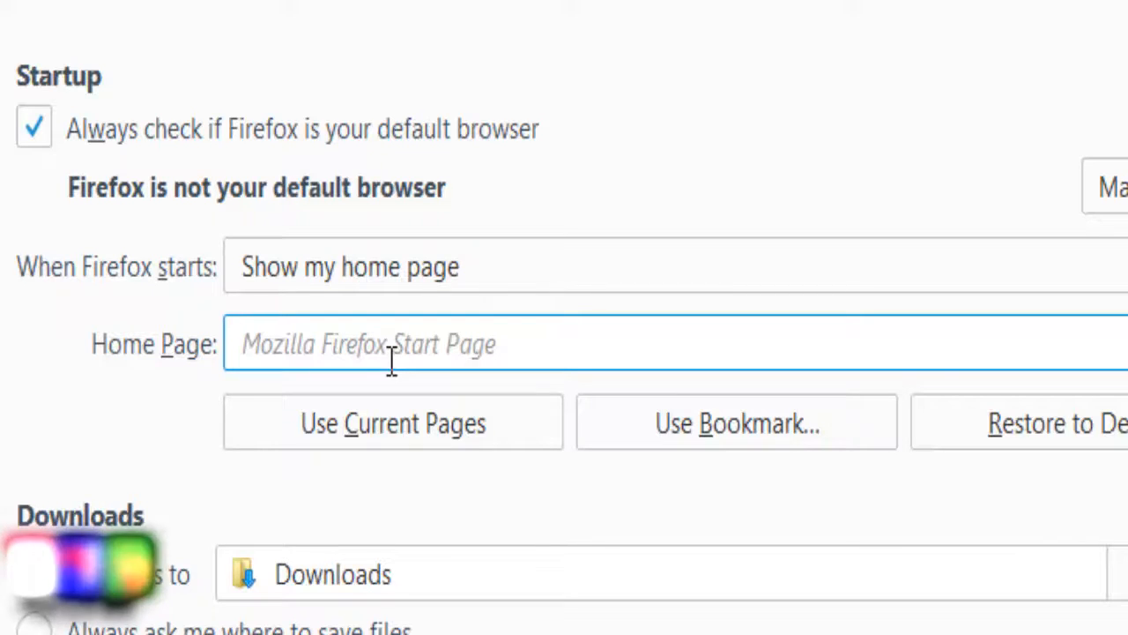
type("www.google")
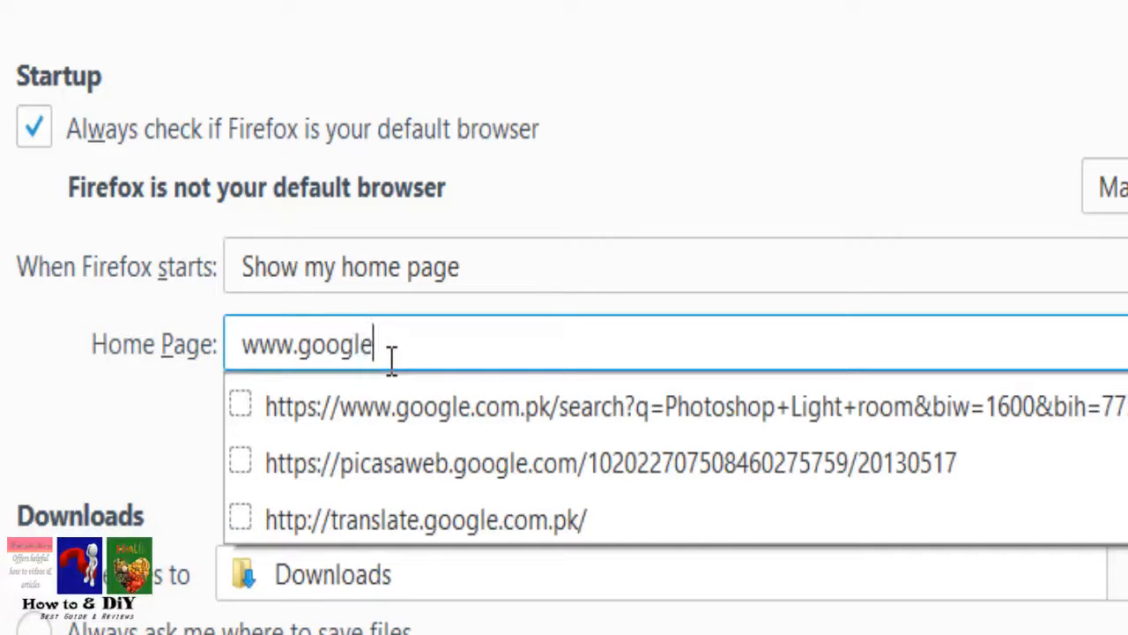